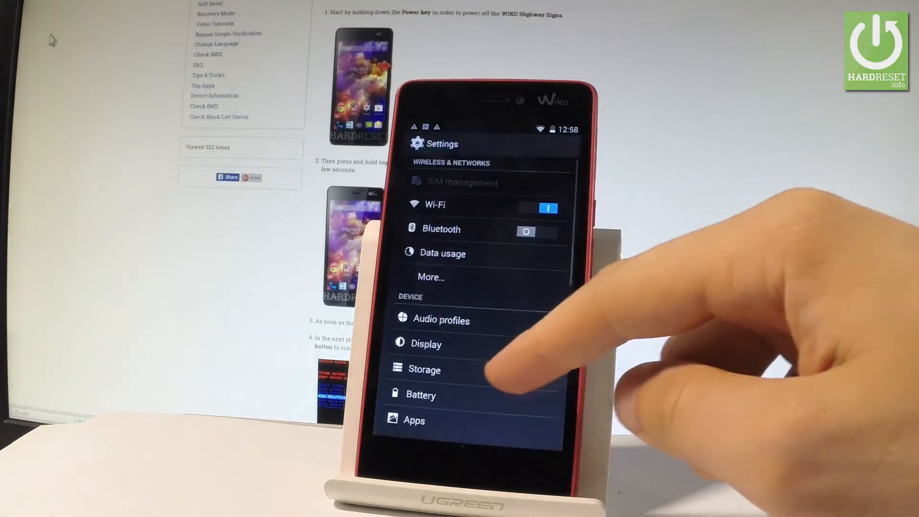
# Step: Reach About phone in the Settings list, showing model, Android version and build number
pyautogui.scroll(-3)
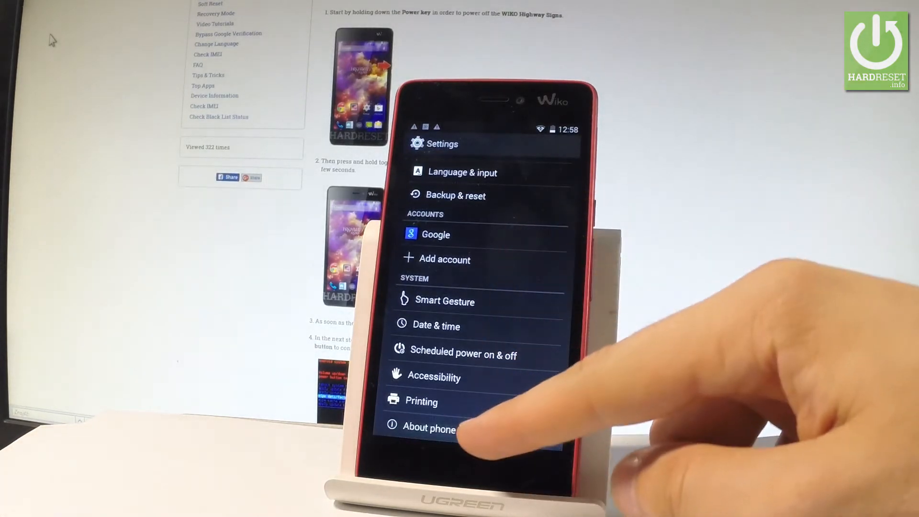
pyautogui.click(429, 428)
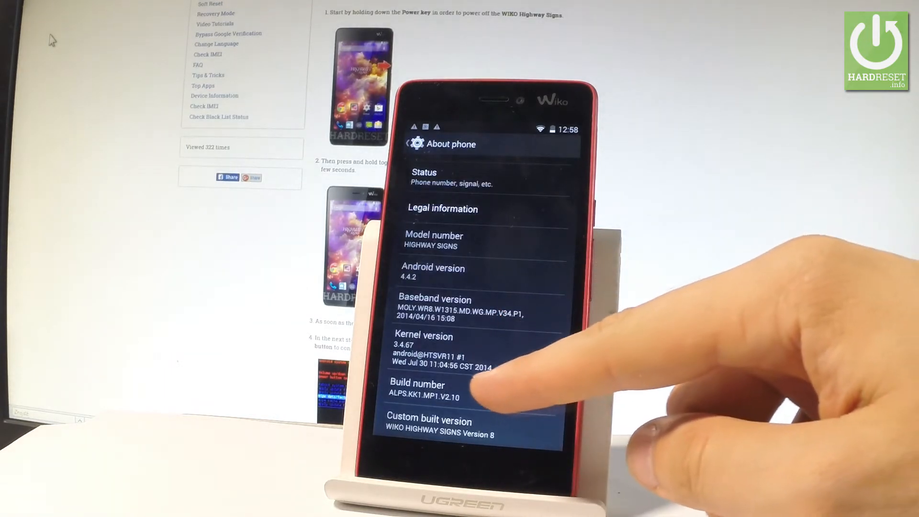
# Step: Tap Build number repeatedly so developer mode becomes enabled on the phone
pyautogui.click(436, 396)
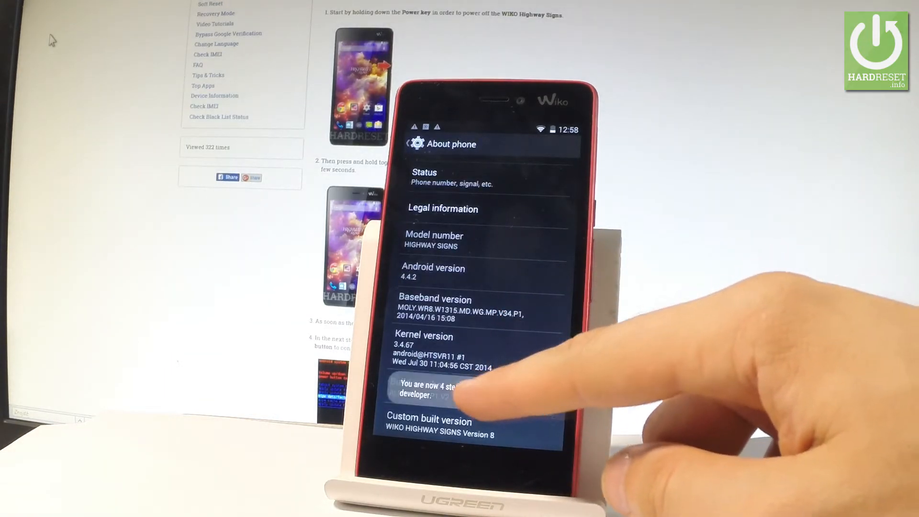
pyautogui.click(440, 401)
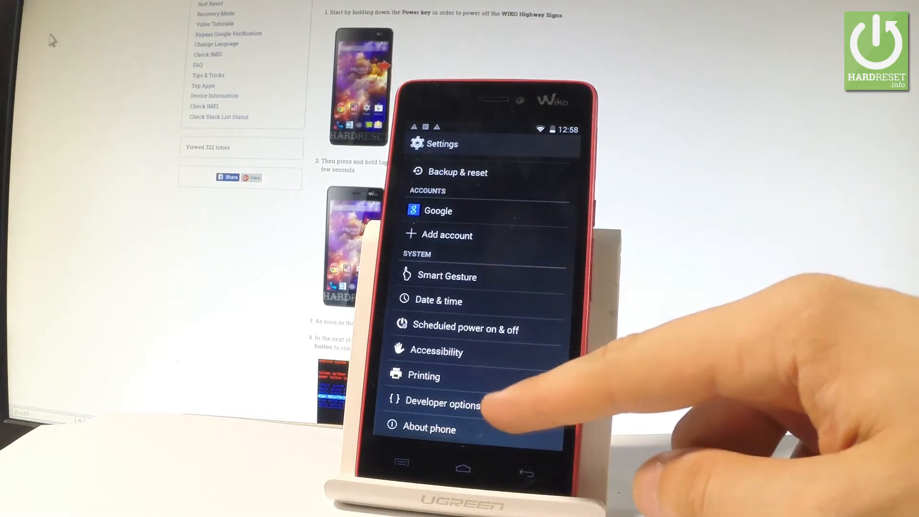
# Step: Enter the Developer options page now listed under the system settings
pyautogui.click(446, 404)
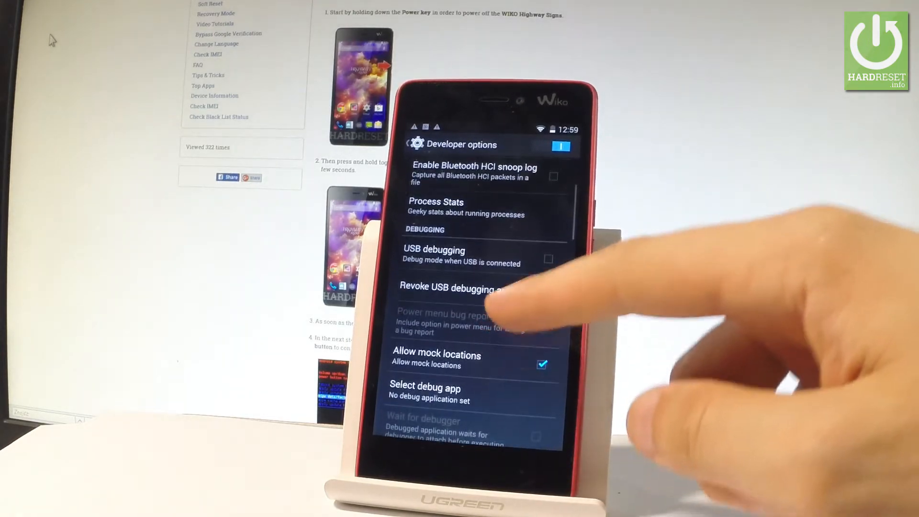
# Step: Enable USB debugging and confirm the Allow USB debugging? warning with OK
pyautogui.scroll(-3)
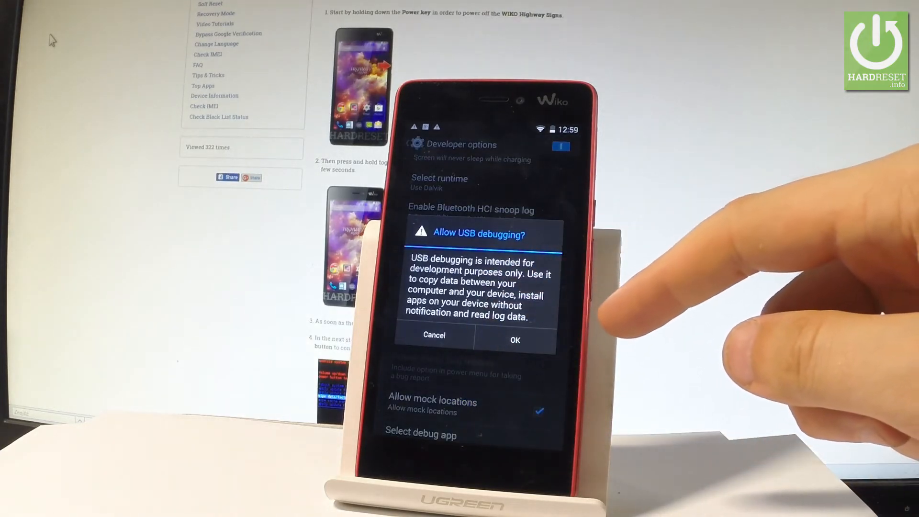
pyautogui.click(514, 340)
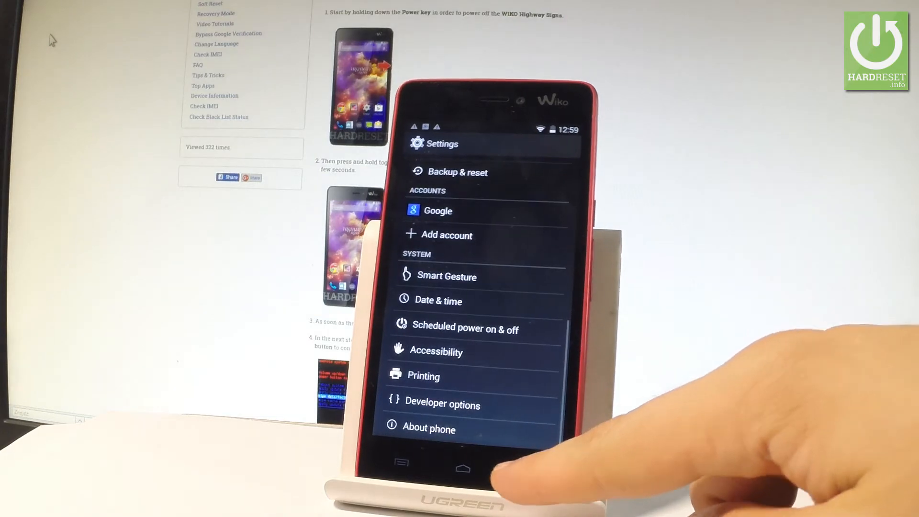
# Step: Leave Settings for the launcher's home screen via the Home button
pyautogui.click(461, 465)
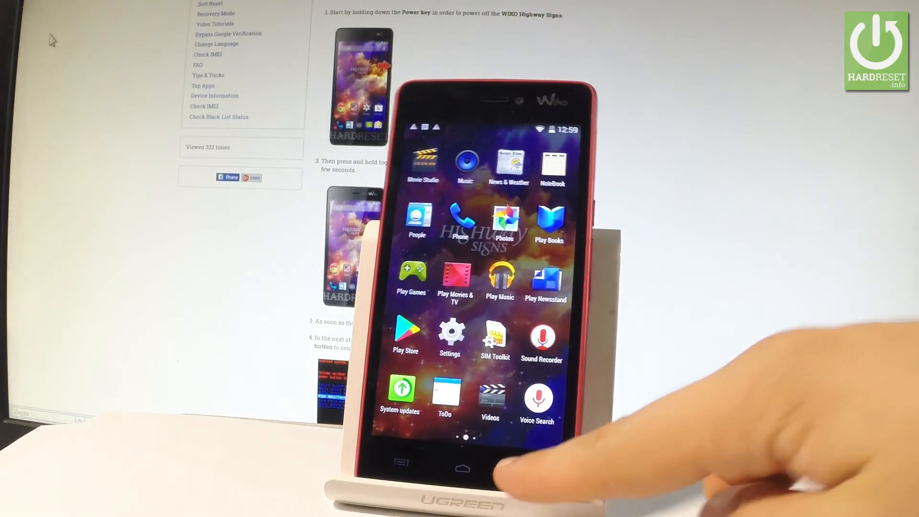